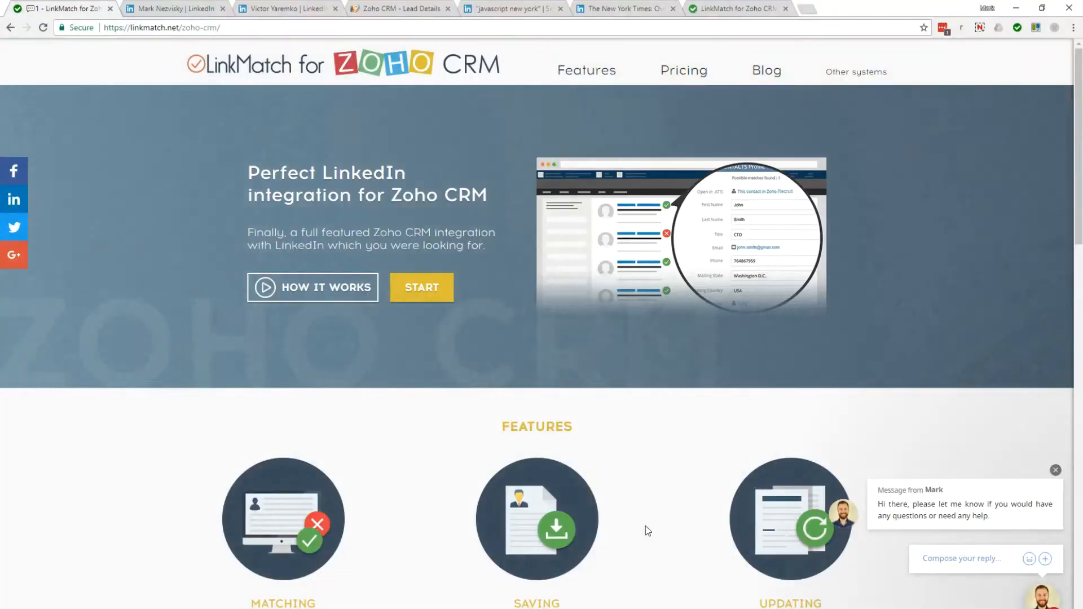
click(173, 9)
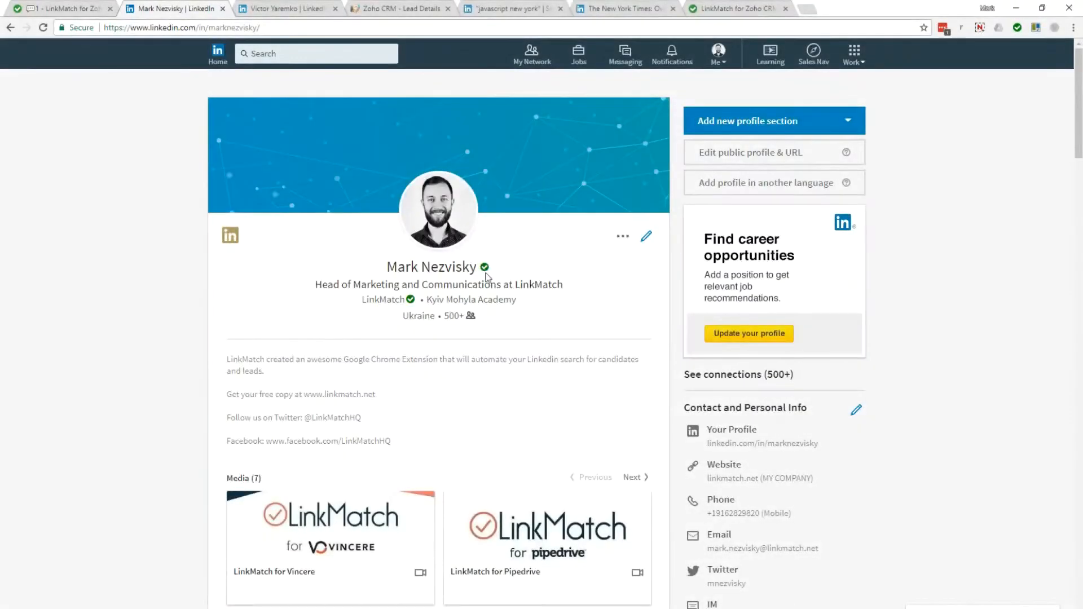
mouse_move(486, 268)
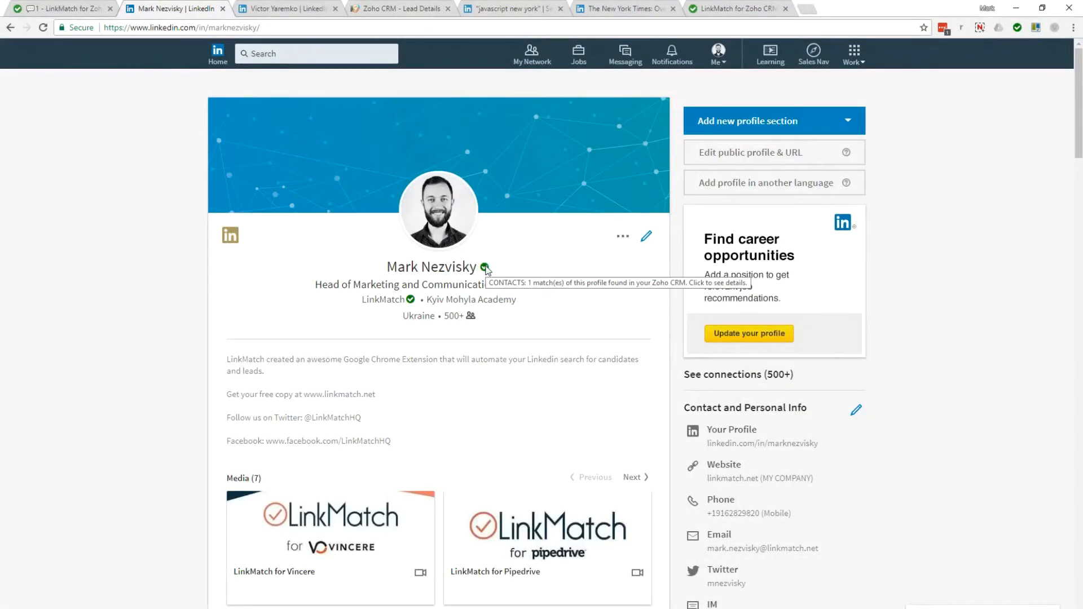
click(283, 8)
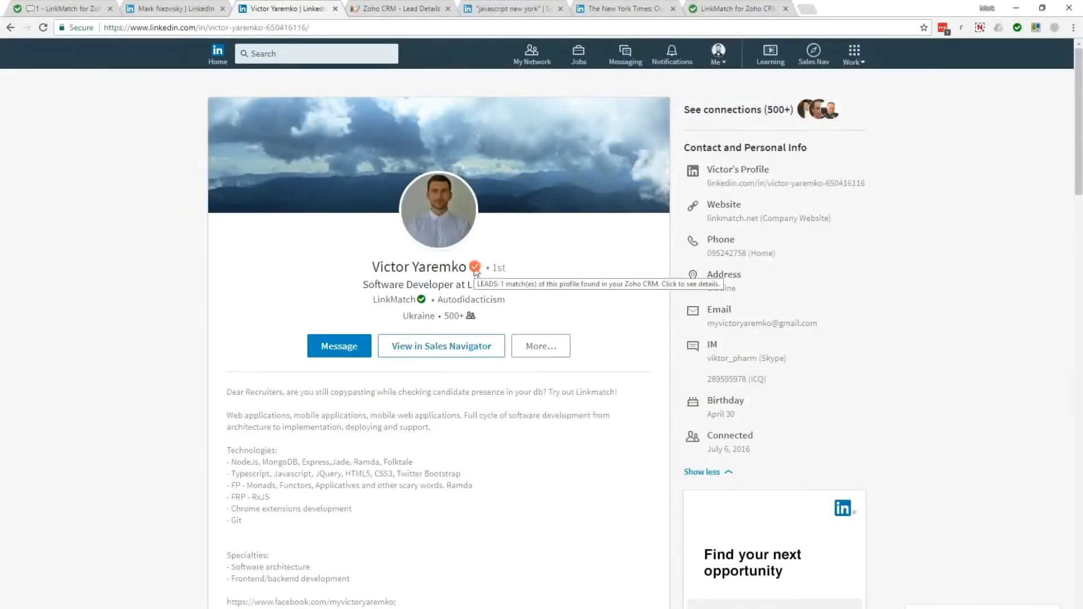
mouse_move(455, 145)
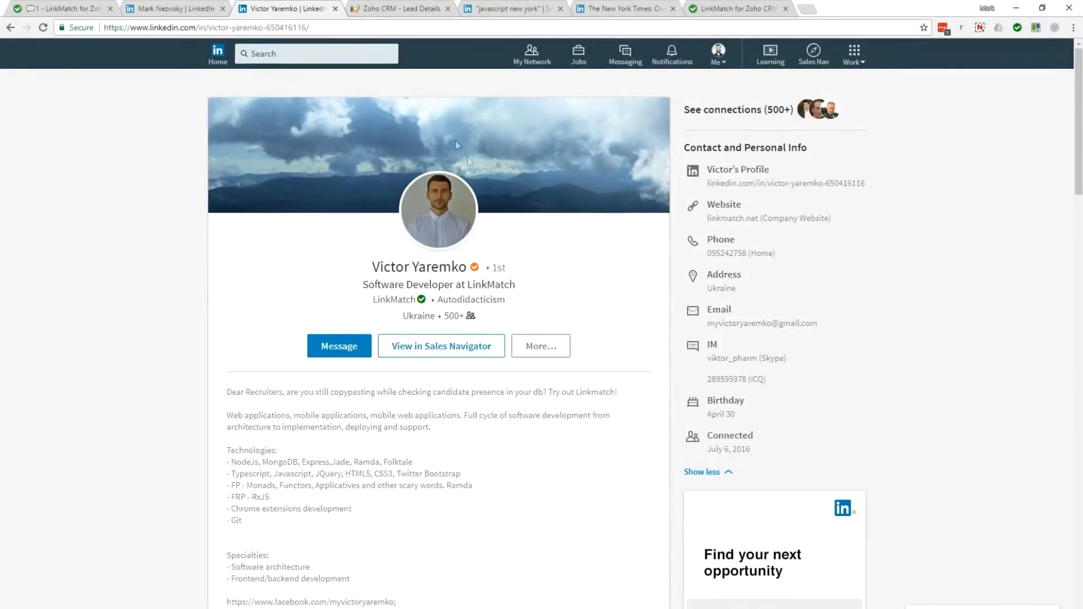
click(401, 8)
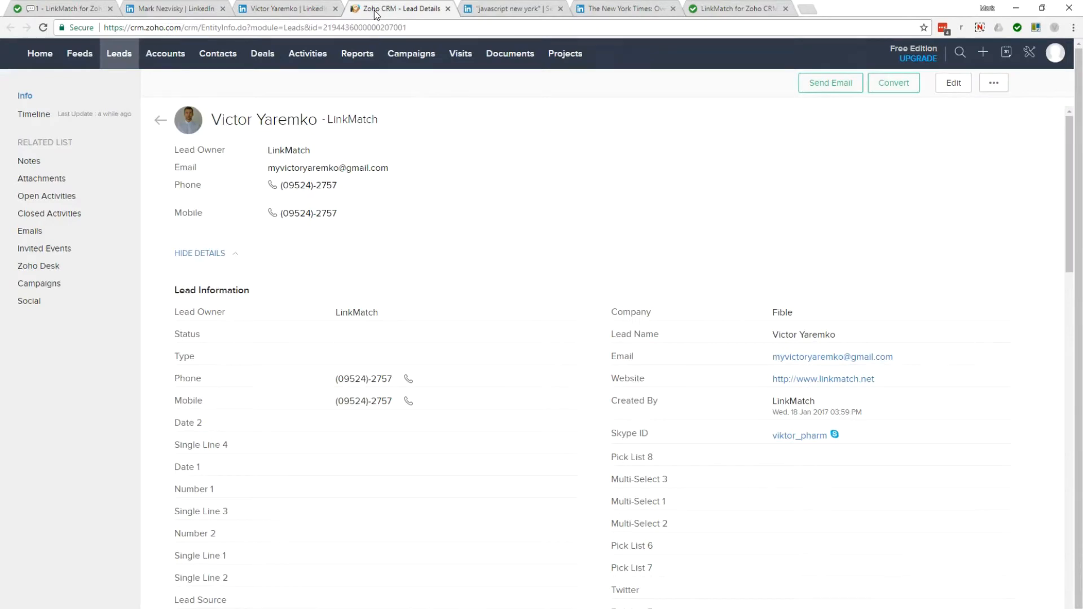
click(286, 8)
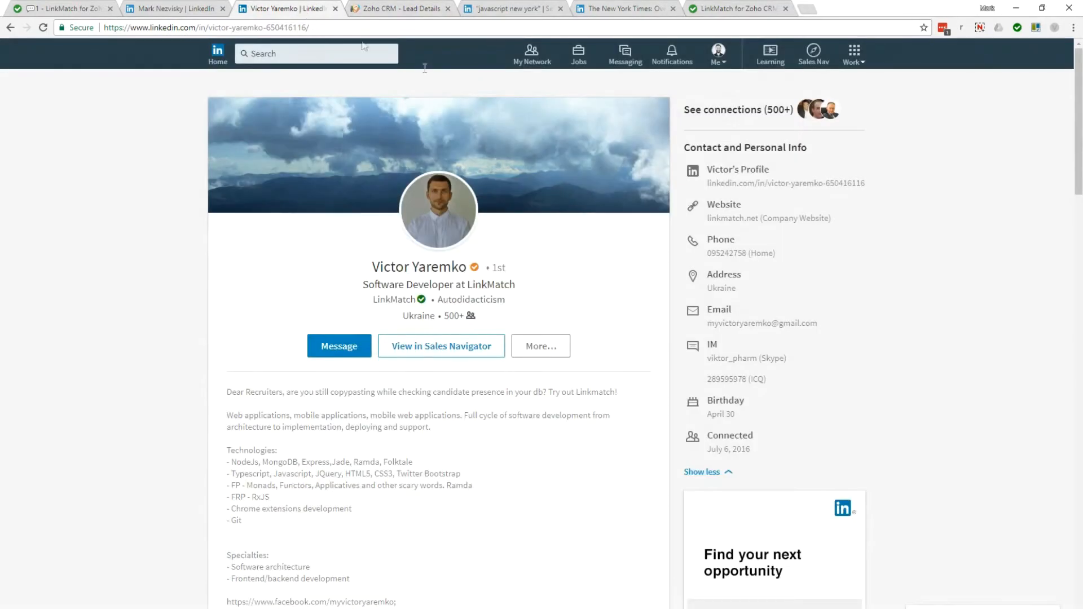
scroll(down, 3)
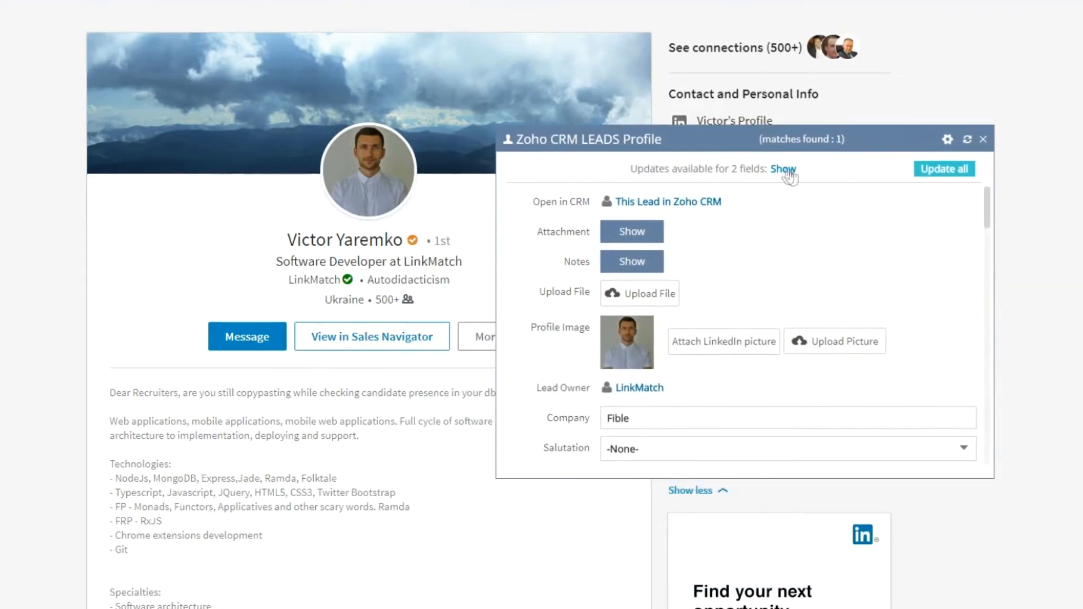
Update Victor's lead company to LinkMatch and his phone number, then save to Zoho CRM.
click(783, 169)
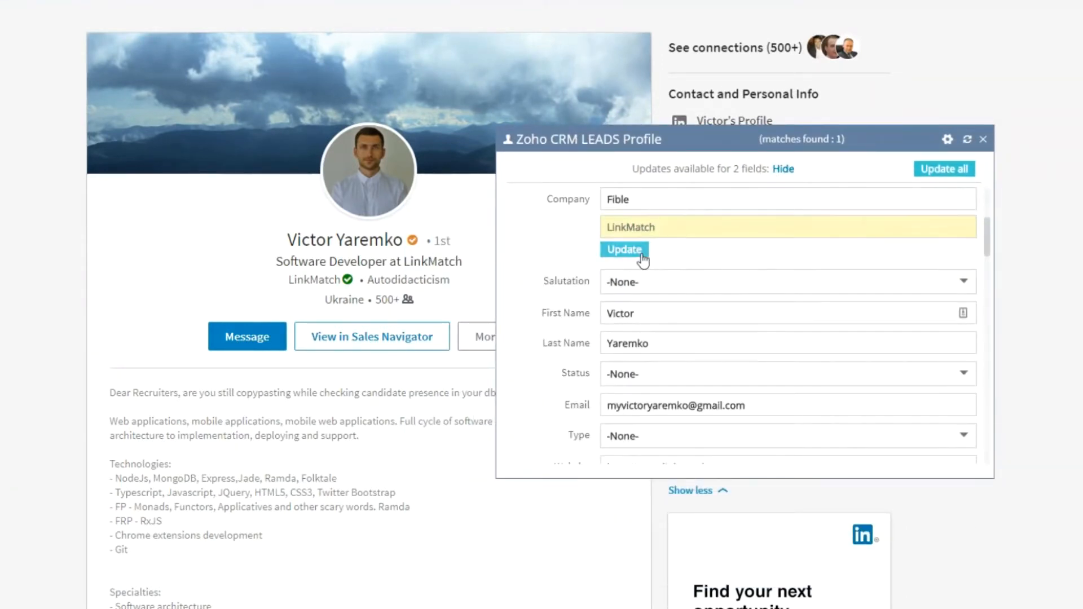
click(623, 249)
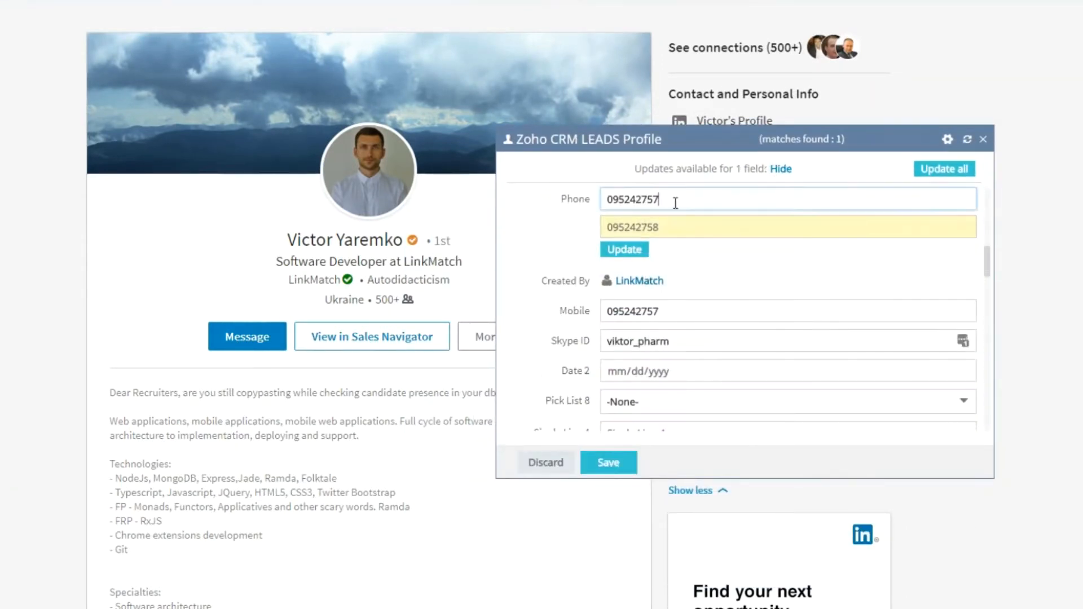
click(622, 249)
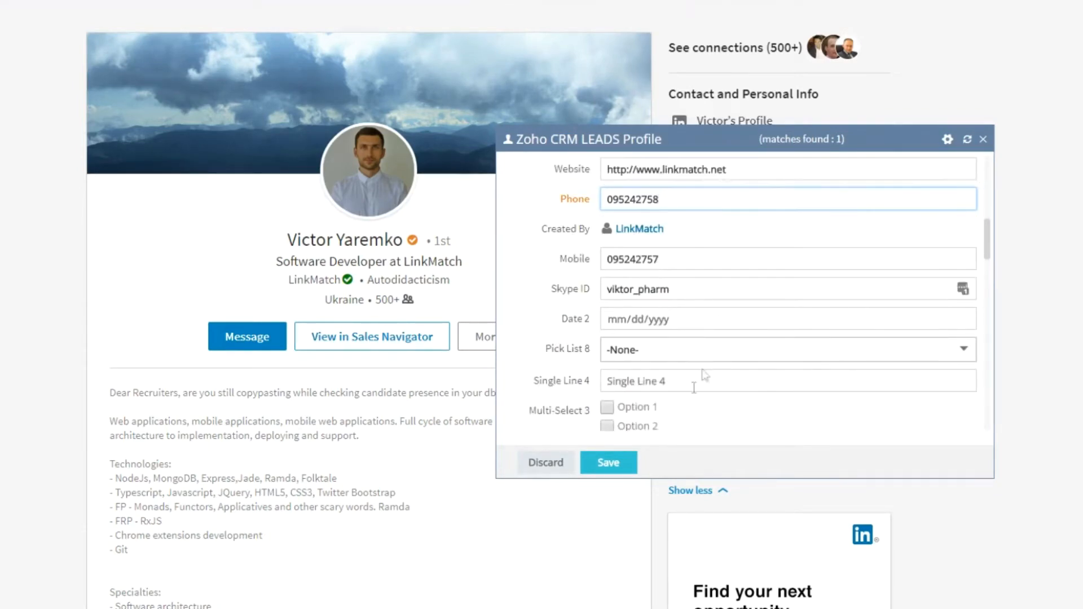
click(607, 462)
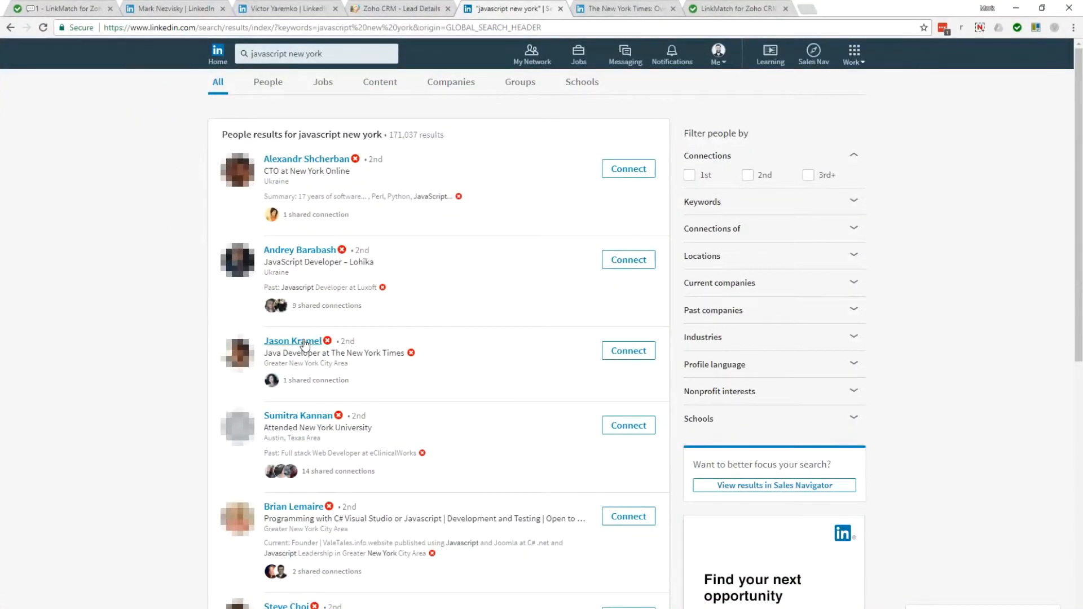
From a 'javascript new york' search result, create The New York Times as a Zoho account.
click(293, 340)
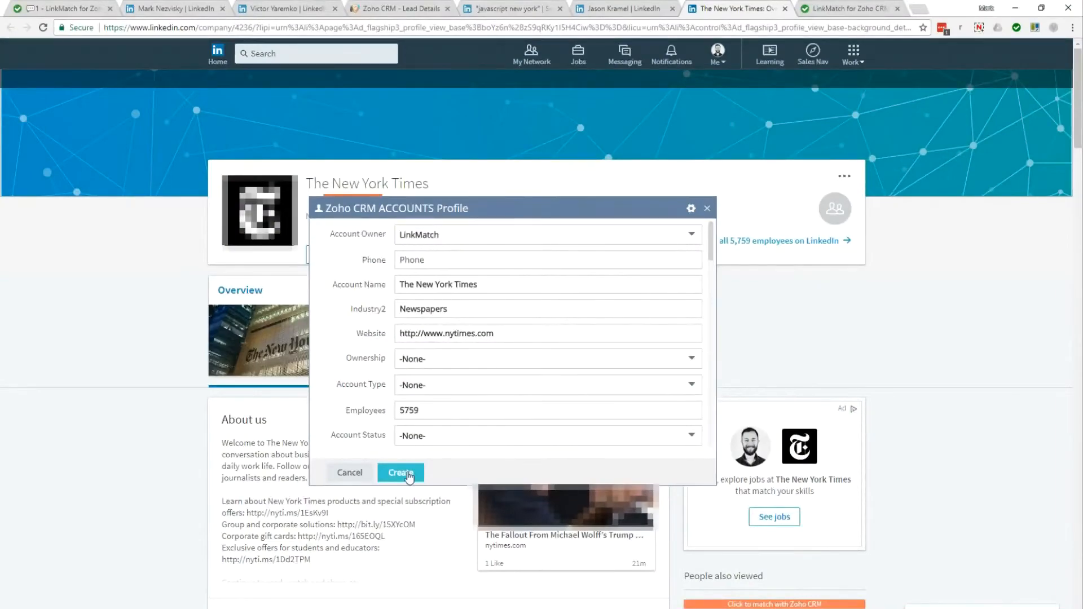
click(400, 472)
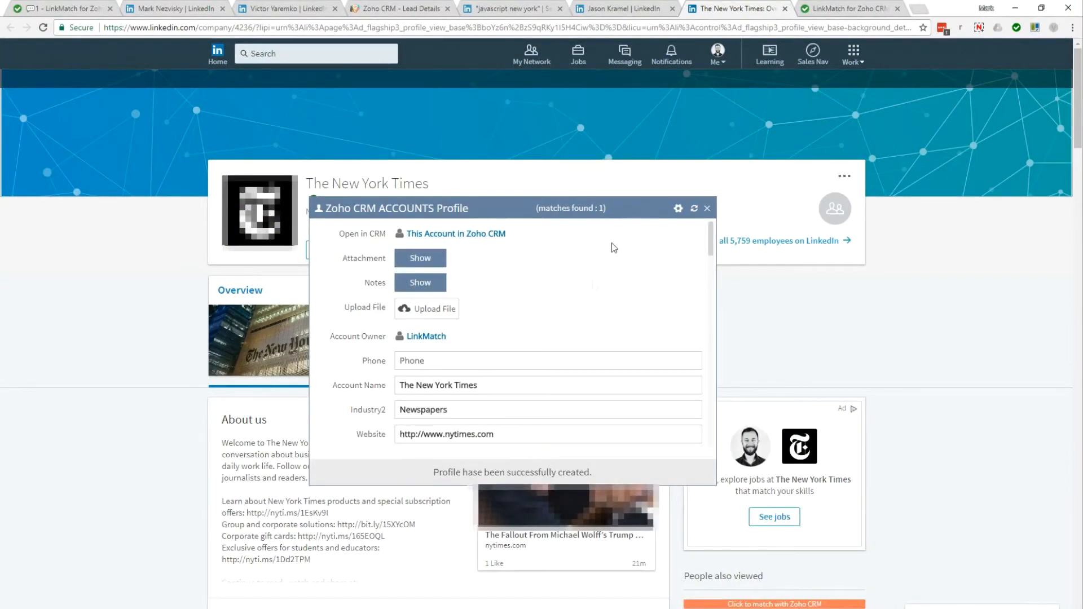
click(849, 8)
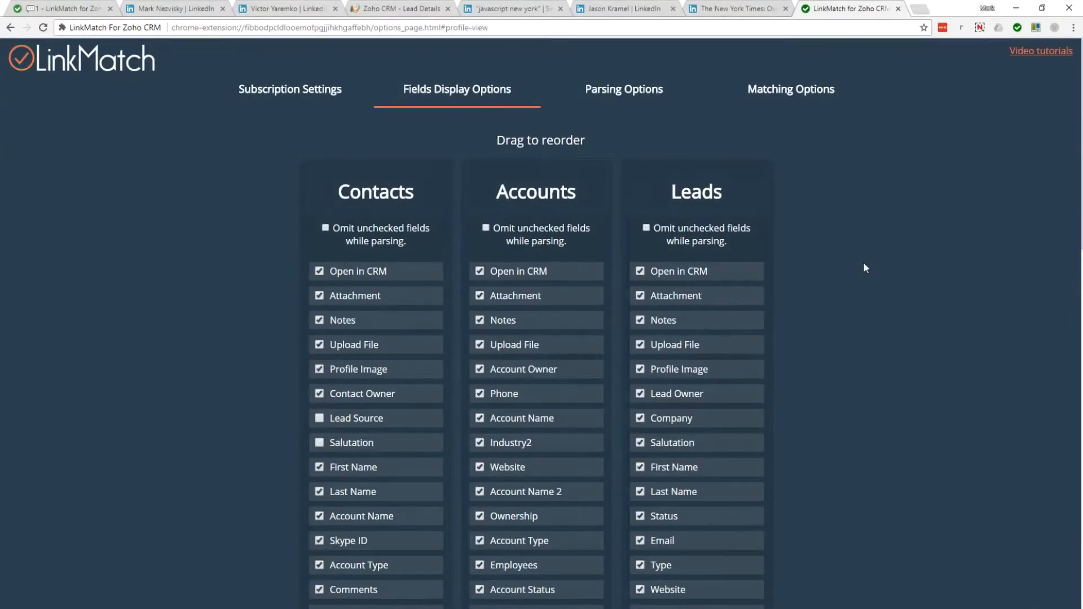
Scroll through LinkMatch field display and parsing options to the Contacts field mappings.
scroll(down, 3)
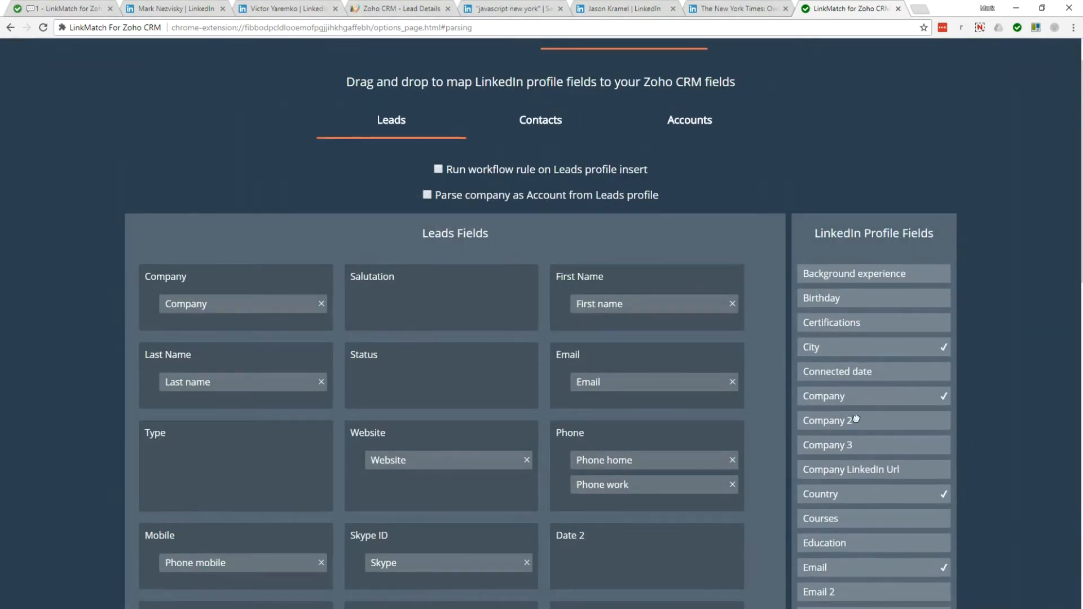
scroll(down, 3)
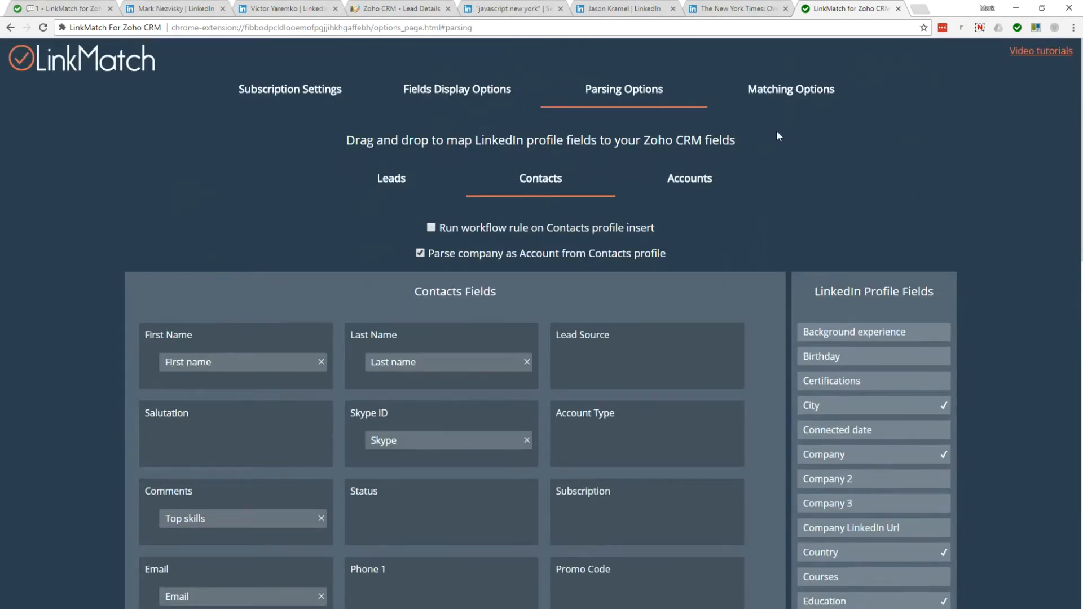
Toggle People also viewed matching to Auto and back to On Demand, then return to the site.
click(790, 89)
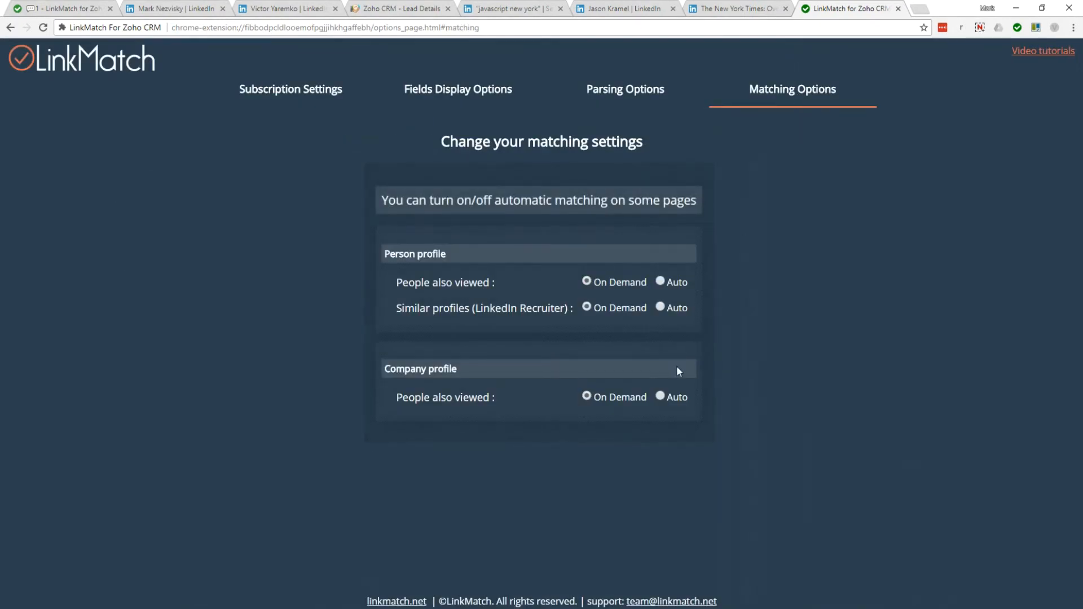
click(659, 281)
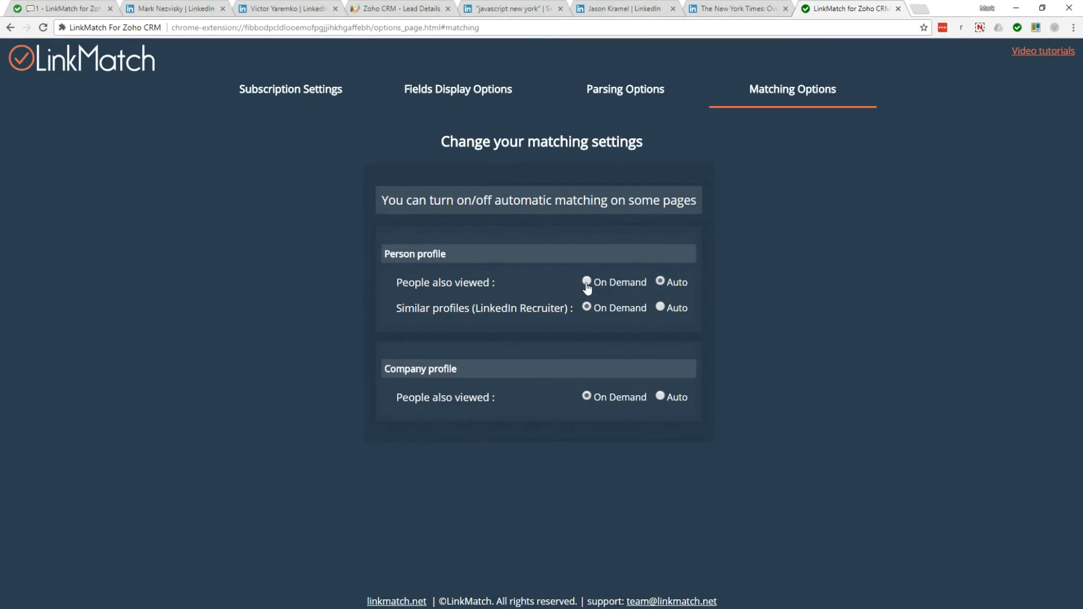
click(586, 282)
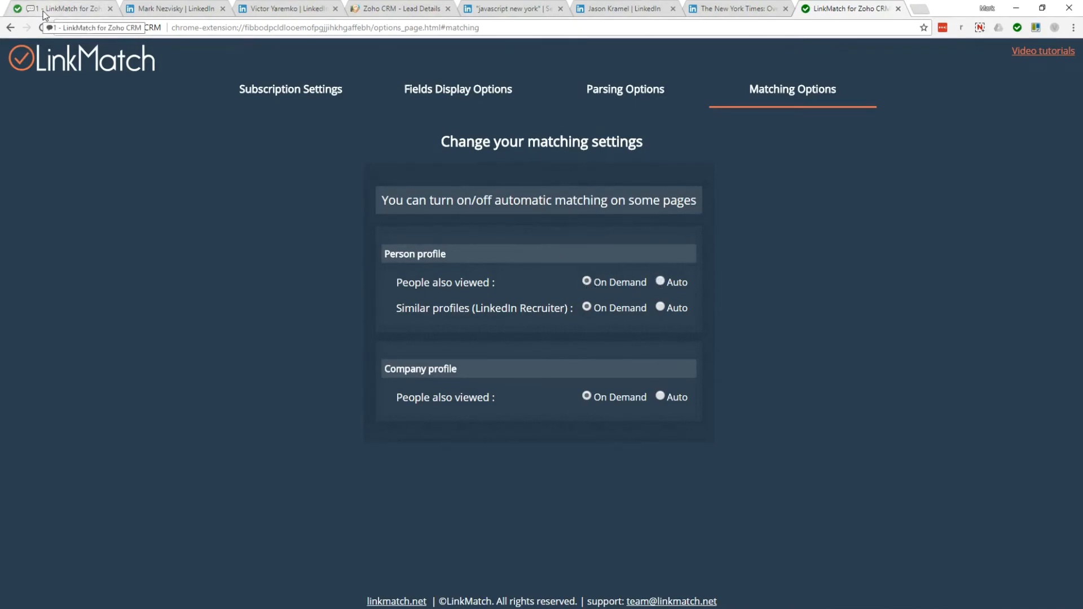
click(59, 8)
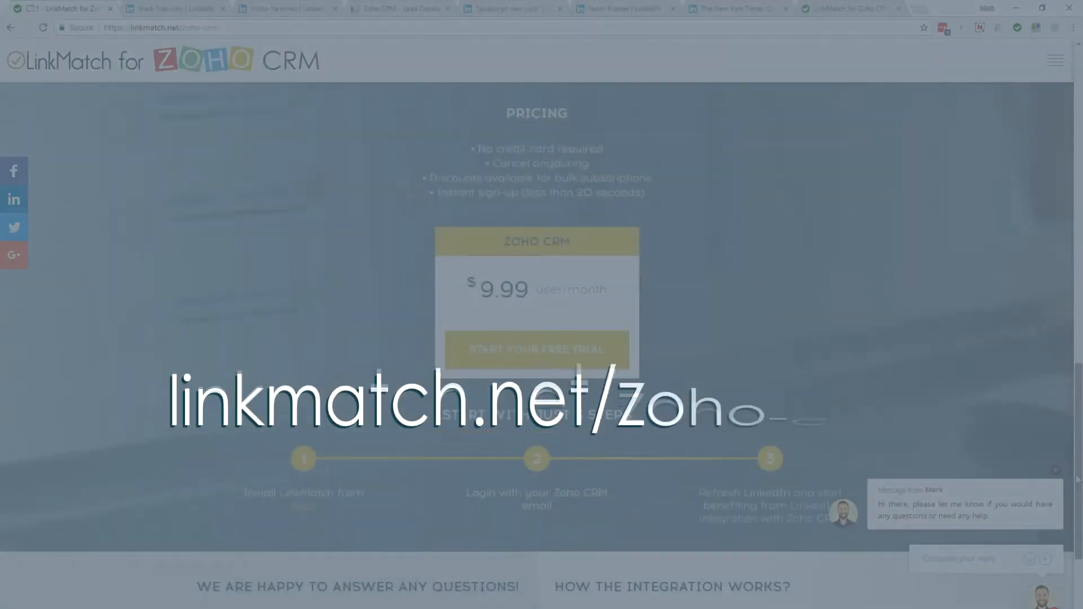
Scroll the linkmatch.net/zoho-crm page to pricing, setup steps and contact details.
scroll(down, 3)
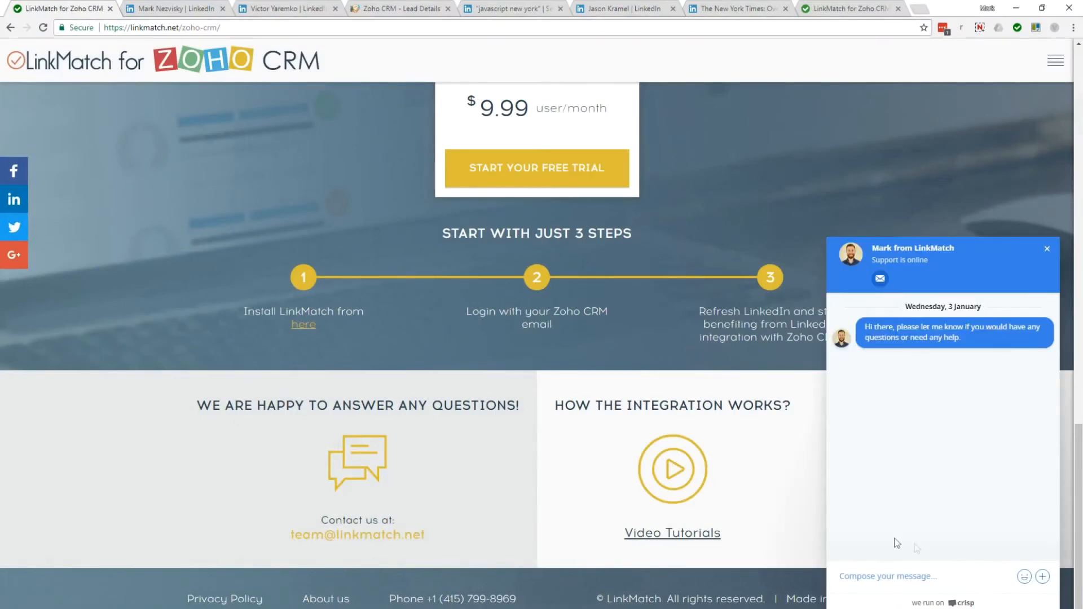
mouse_move(408, 537)
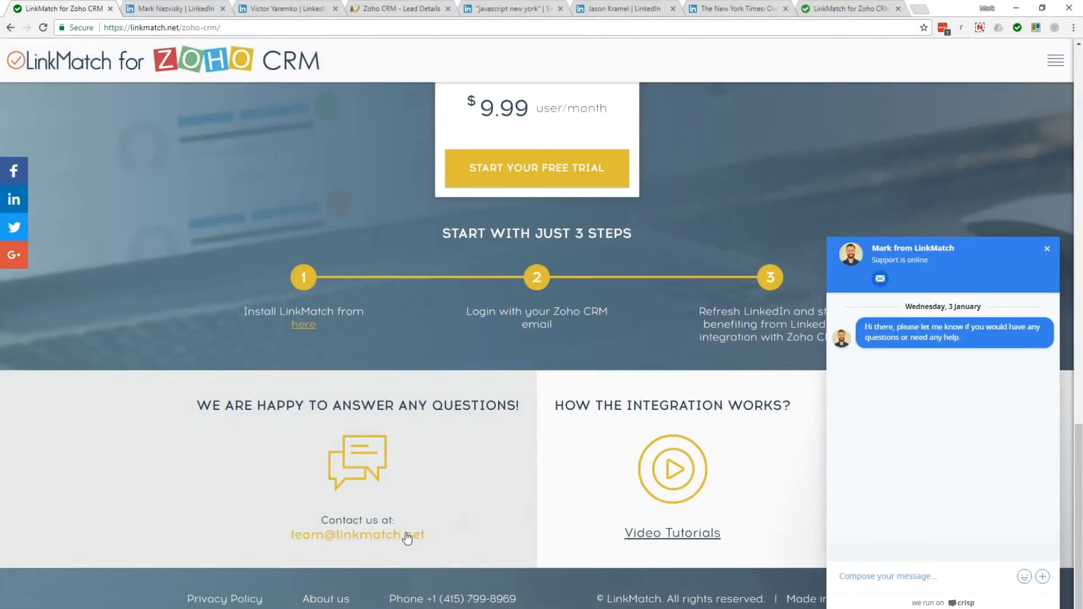